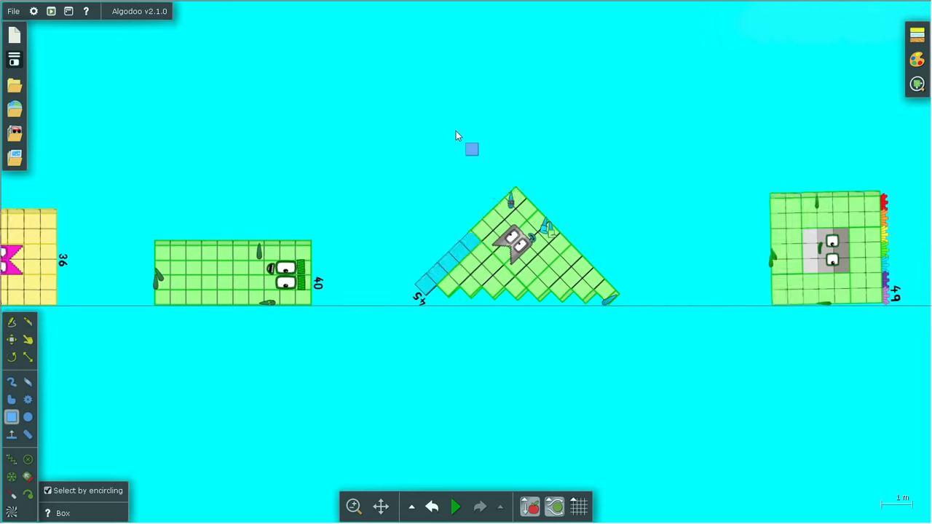
- Pan the view along the lineup to the rows of larger red characters
drag(472, 149, 626, 65)
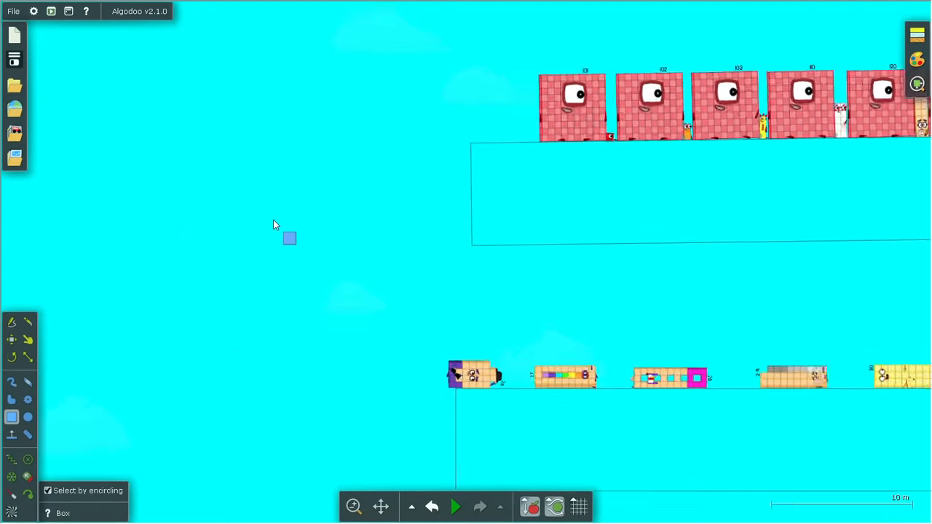
scroll(up, 3)
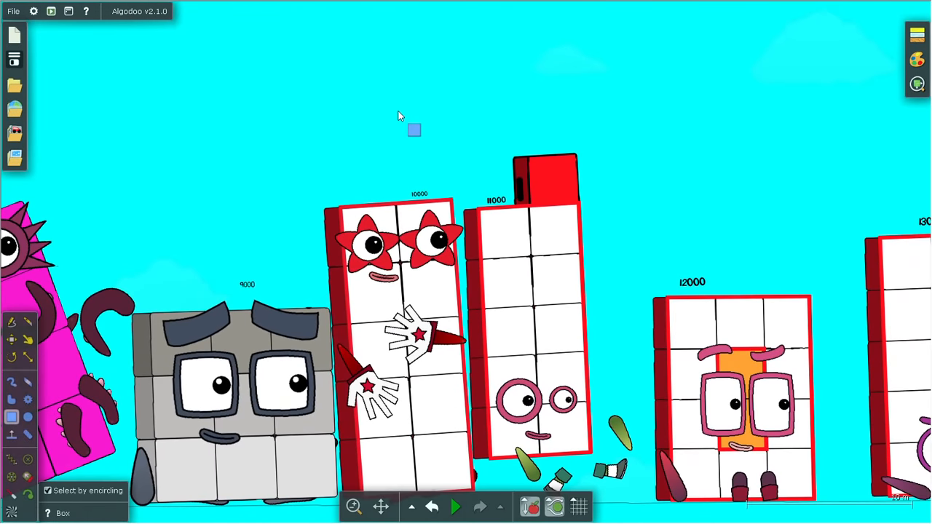
mouse_move(489, 102)
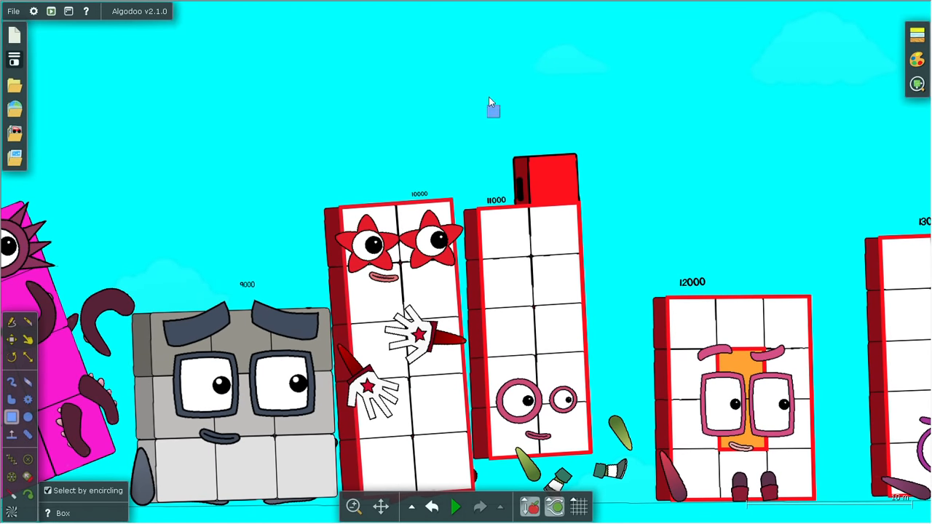
mouse_move(766, 244)
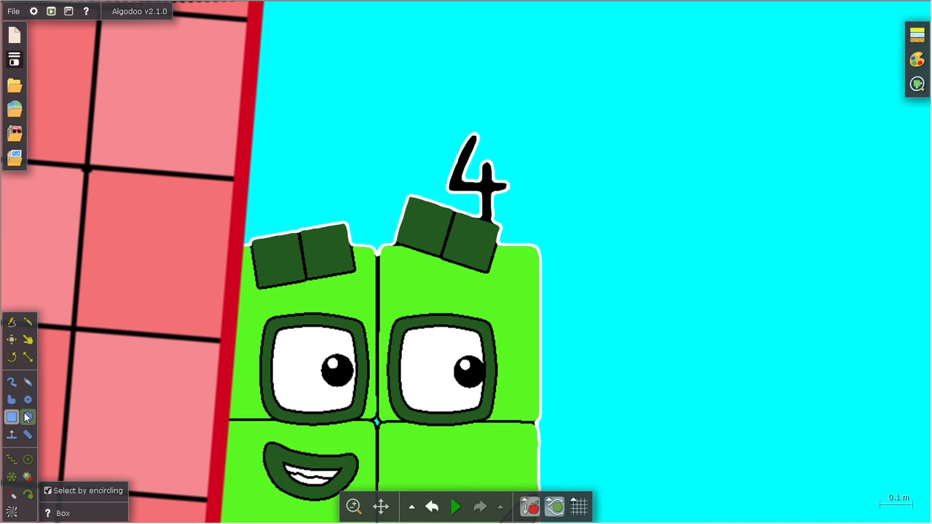
- Select the Eraser tool and shrink its brush size to 0.040 m
click(28, 381)
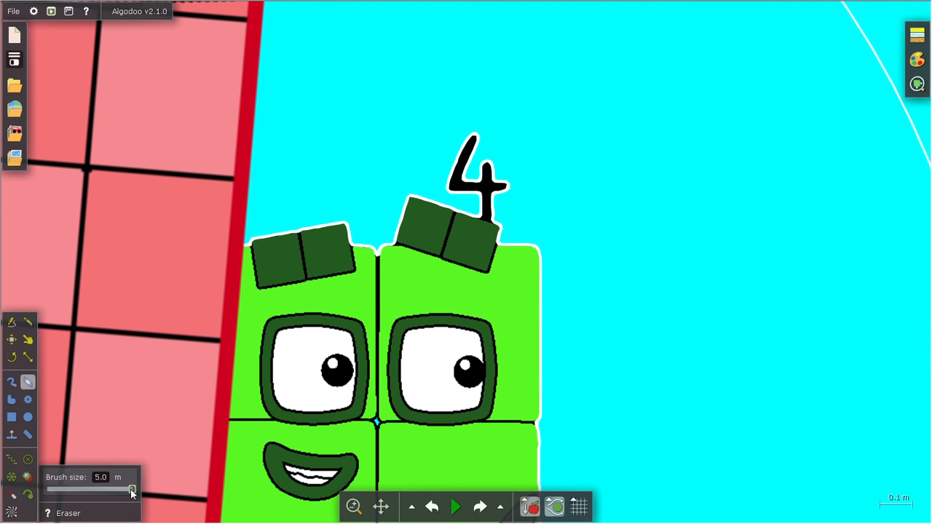
drag(131, 489, 58, 490)
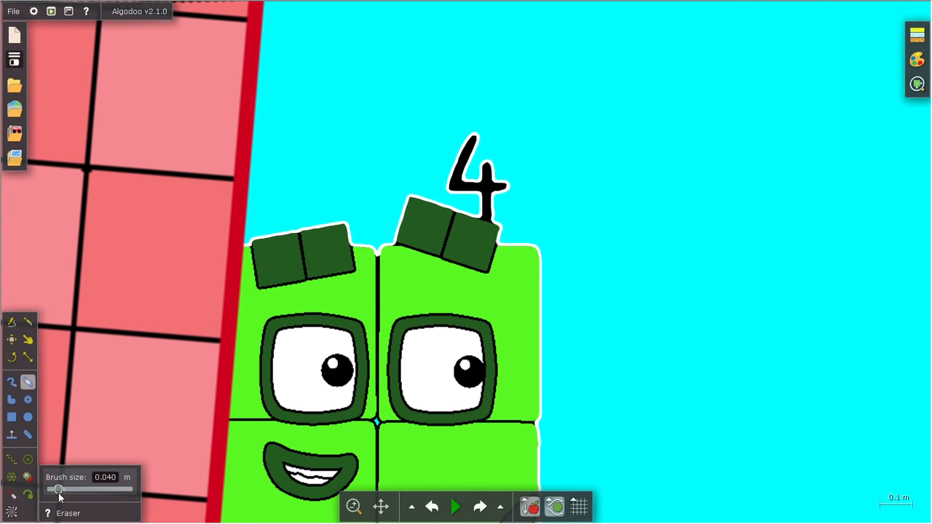
mouse_move(518, 224)
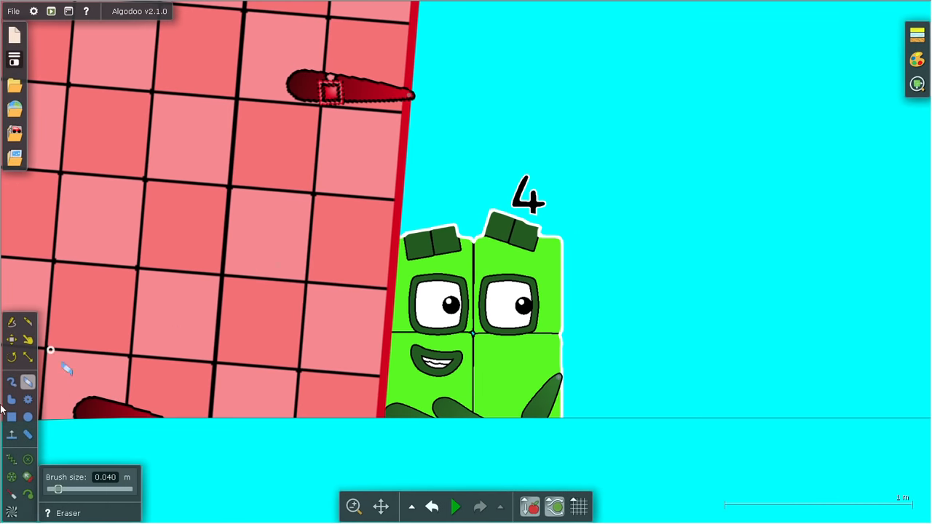
click(12, 416)
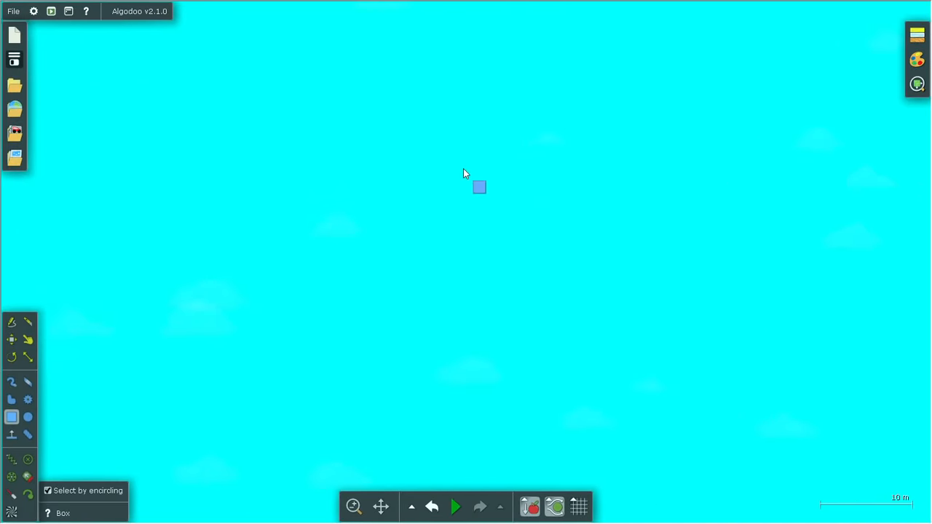
drag(479, 186, 578, 297)
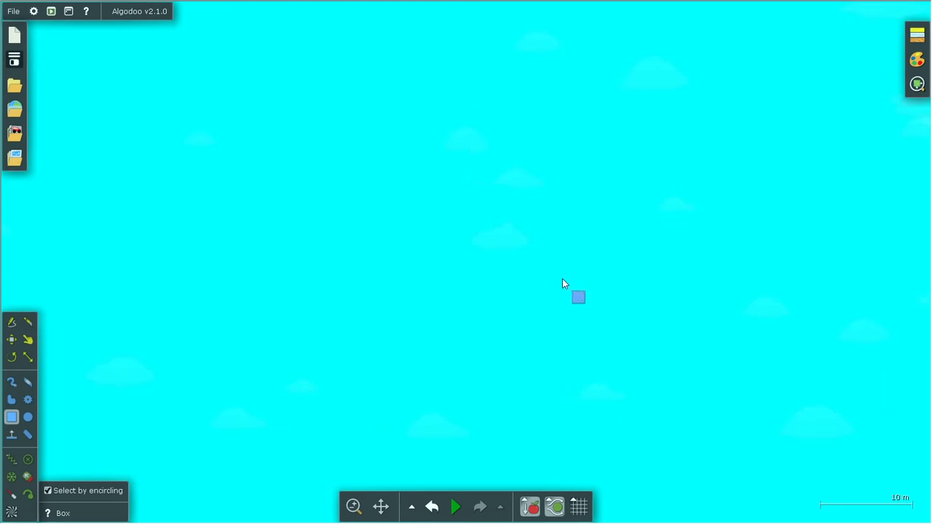
drag(579, 297, 734, 217)
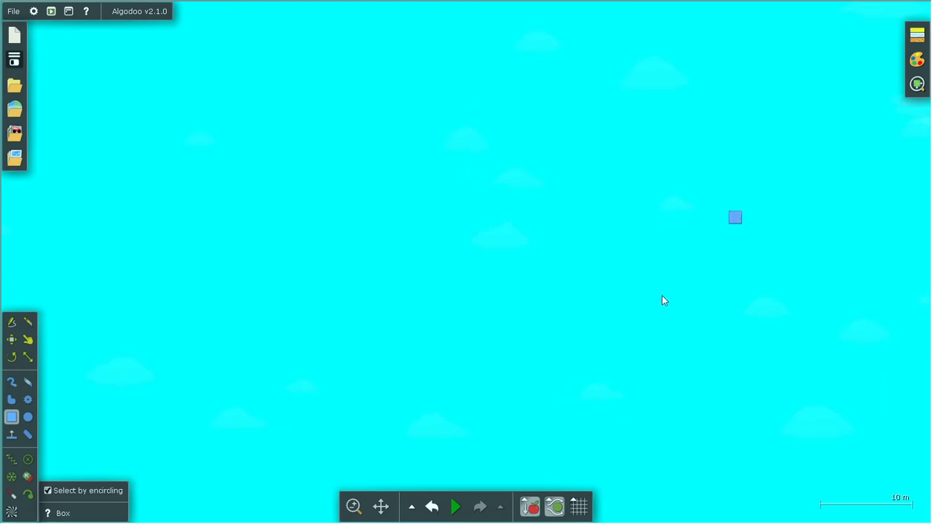
drag(734, 217, 491, 248)
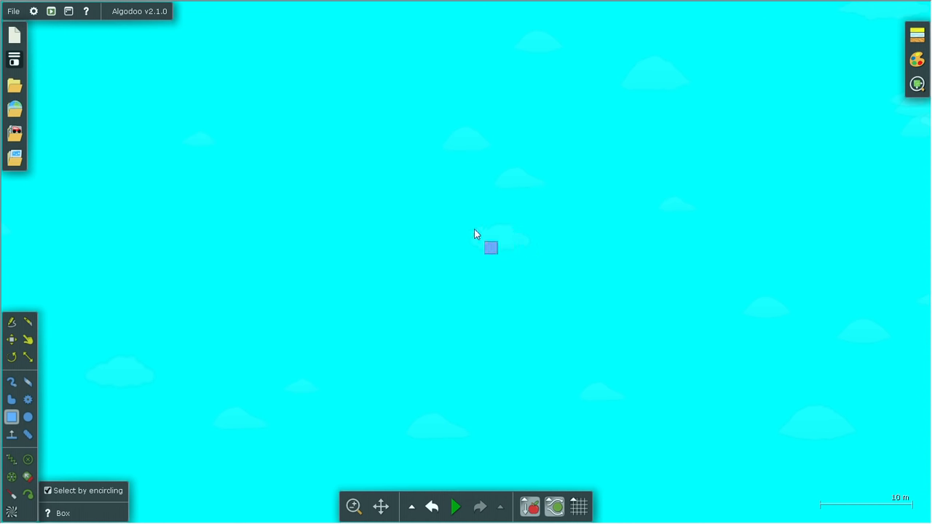
drag(491, 248, 430, 195)
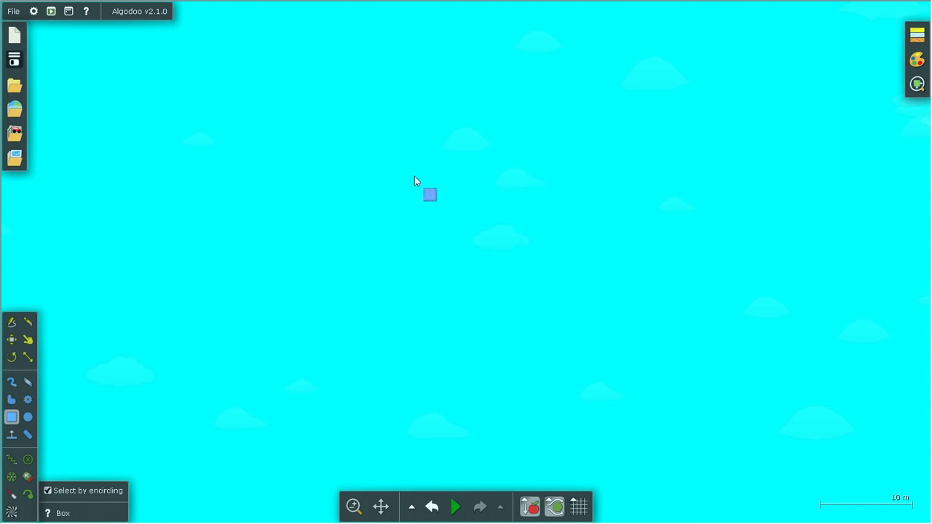
drag(429, 195, 108, 367)
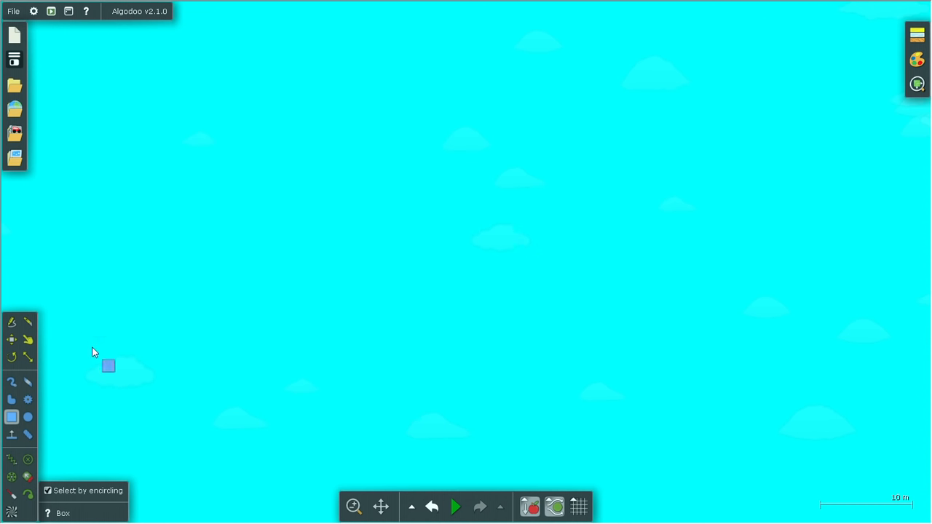
drag(108, 367, 774, 242)
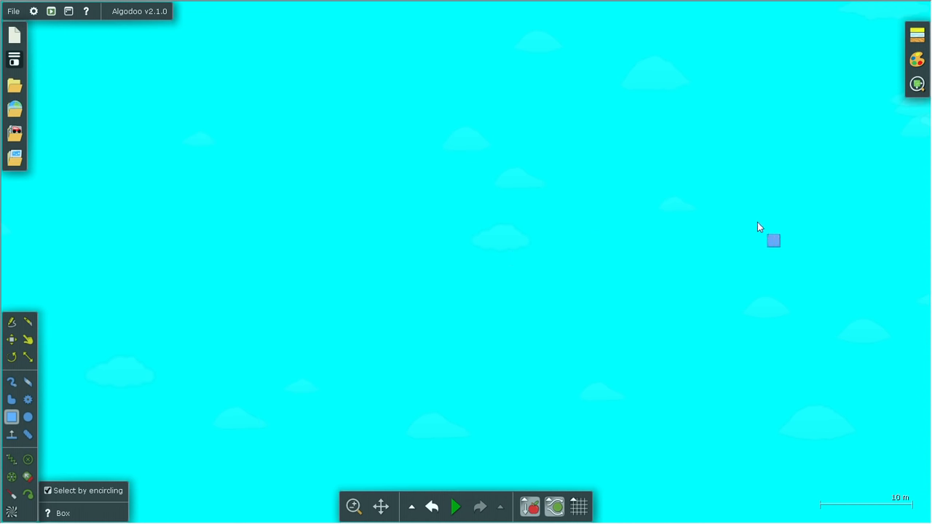